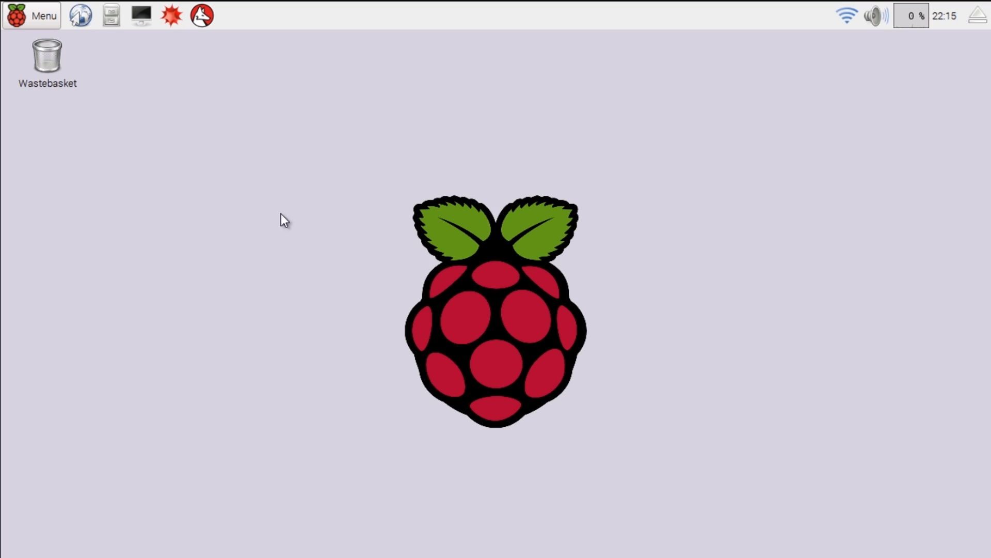
{"action": "mouse_move", "coordinate": [142, 18]}
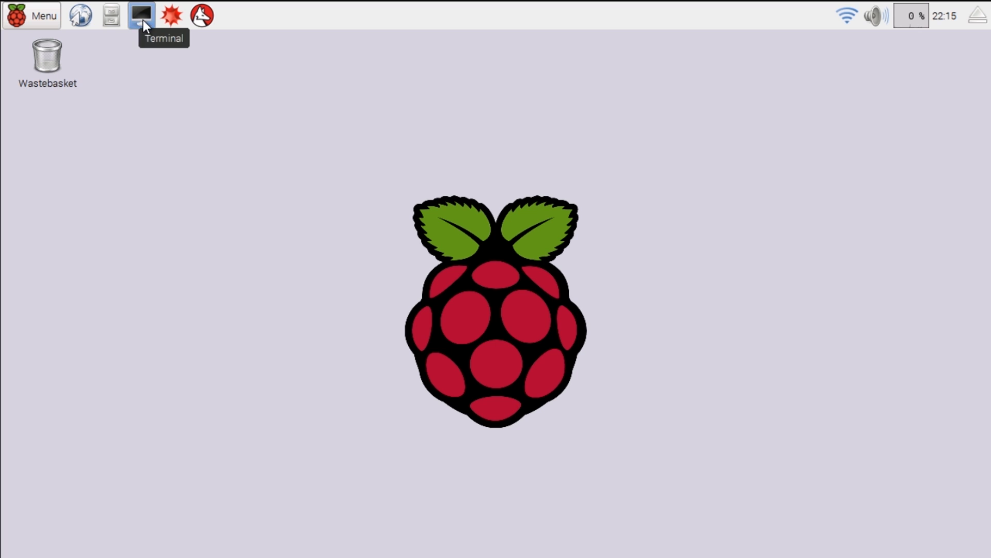
Step: Open a terminal in the home folder, list its contents, and create a sensehat folder
{"action": "left_click", "coordinate": [140, 14]}
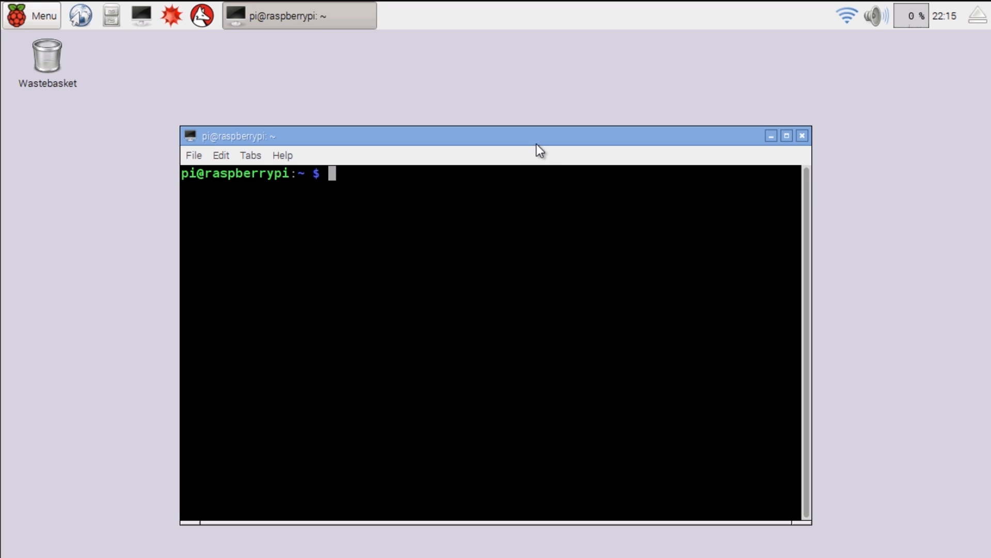
{"action": "mouse_move", "coordinate": [408, 118]}
{"action": "type", "text": "pwd"}
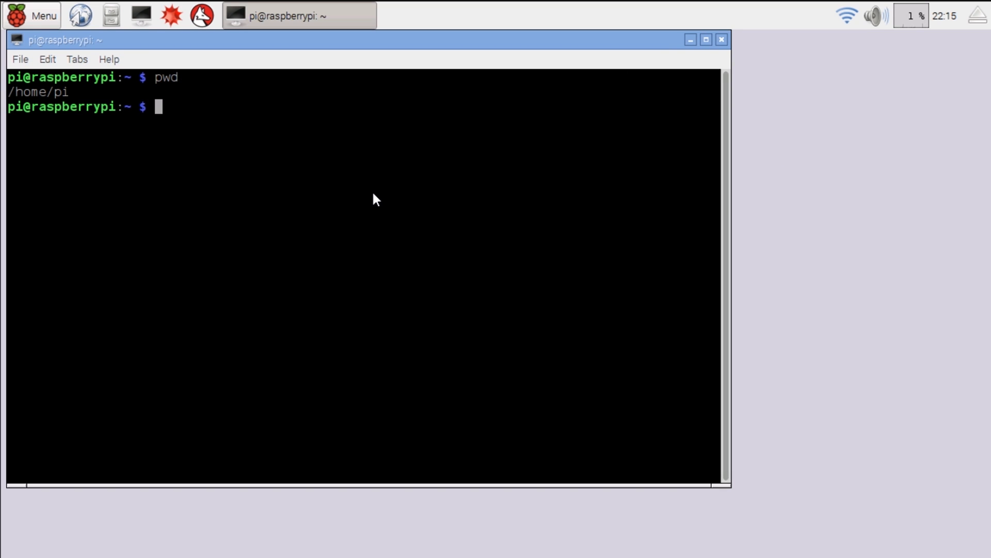
{"action": "type", "text": "ls -l"}
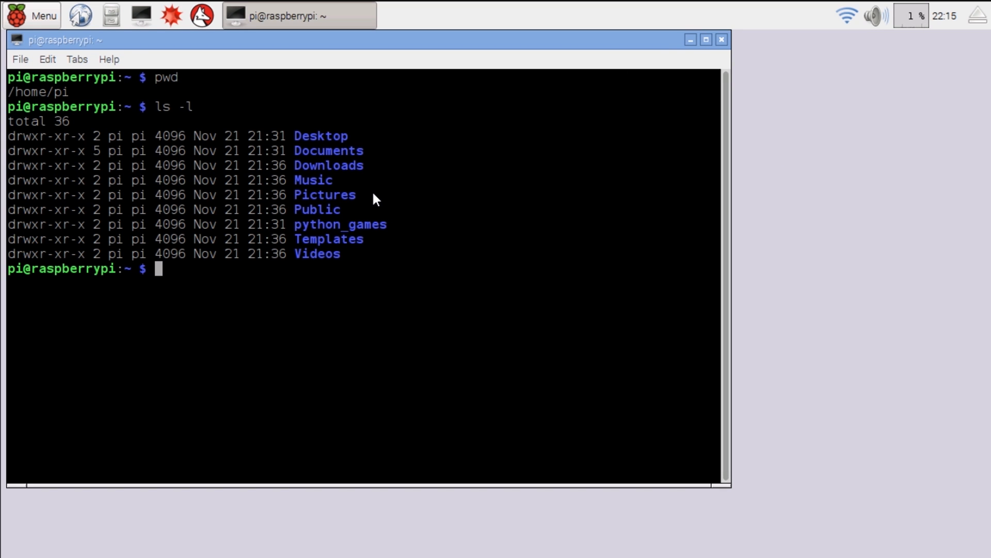
{"action": "type", "text": "mkdir"}
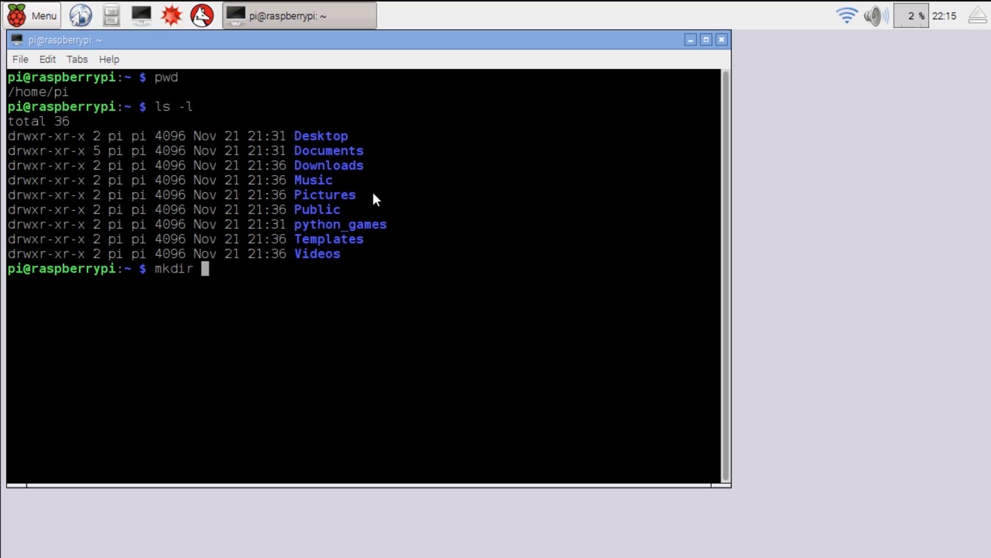
{"action": "type", "text": "sen"}
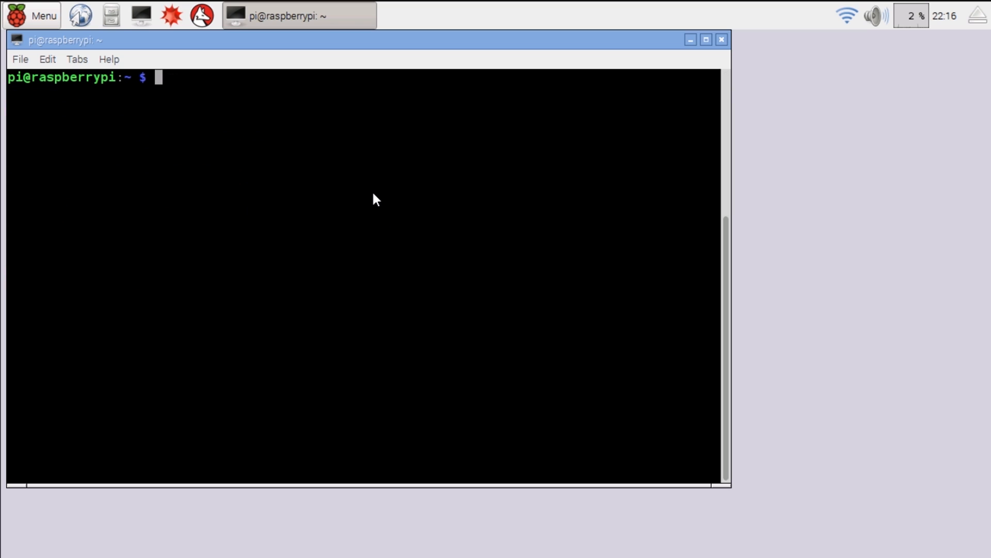
{"action": "type", "text": "cd sensehat/"}
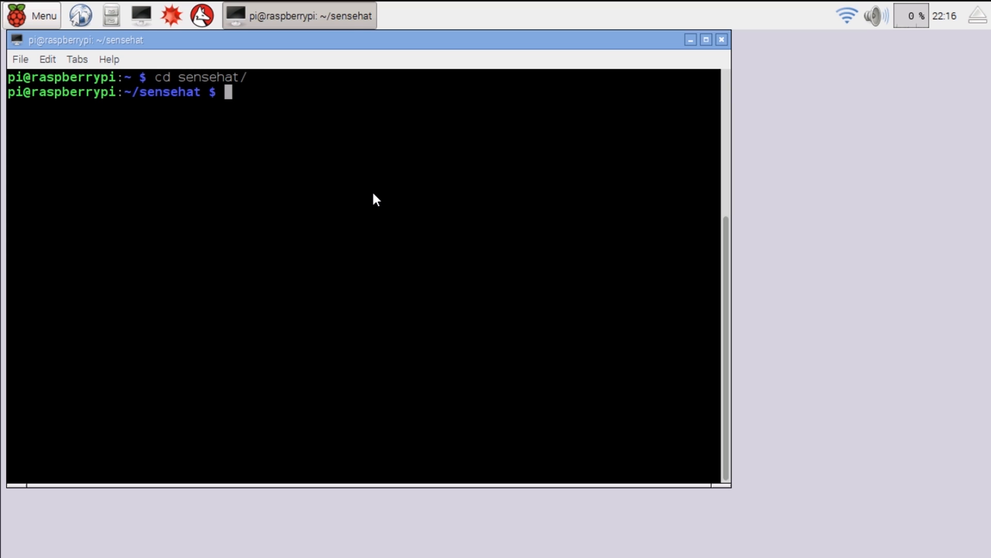
{"action": "type", "text": "wget -O sensehat.zip http://bit.ly/1QF1U3B"}
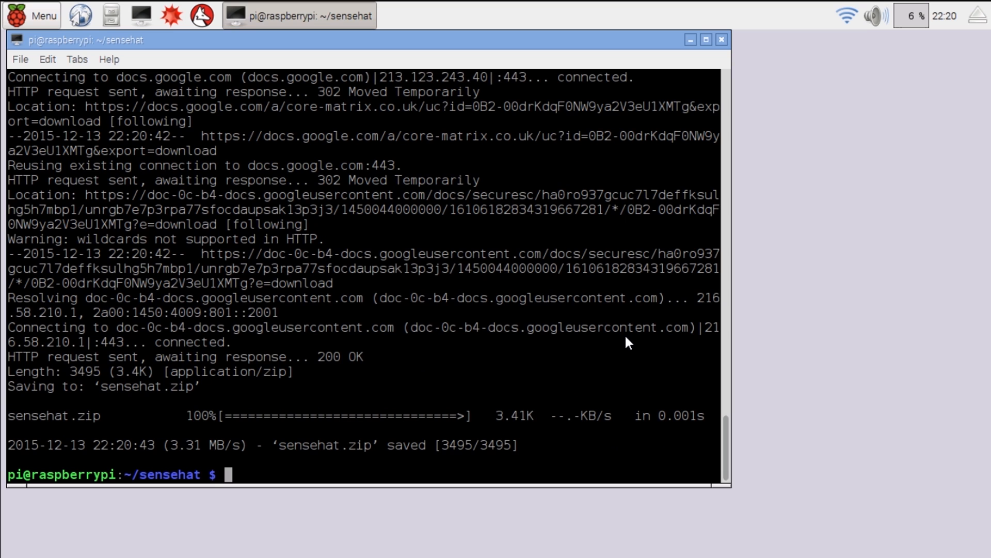
{"action": "type", "text": "ls -l"}
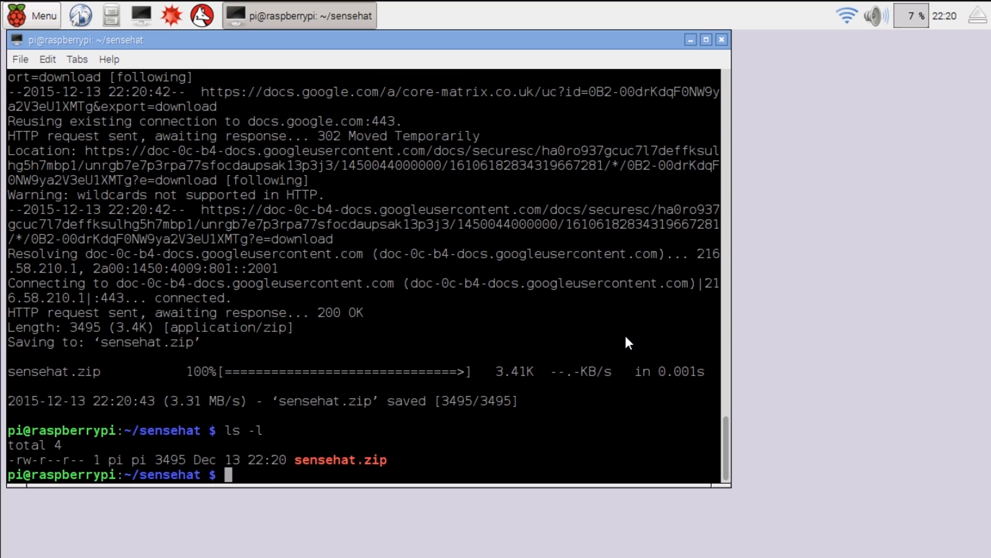
Step: Unzip sensehat.zip inside the sensehat folder
{"action": "type", "text": "unzip"}
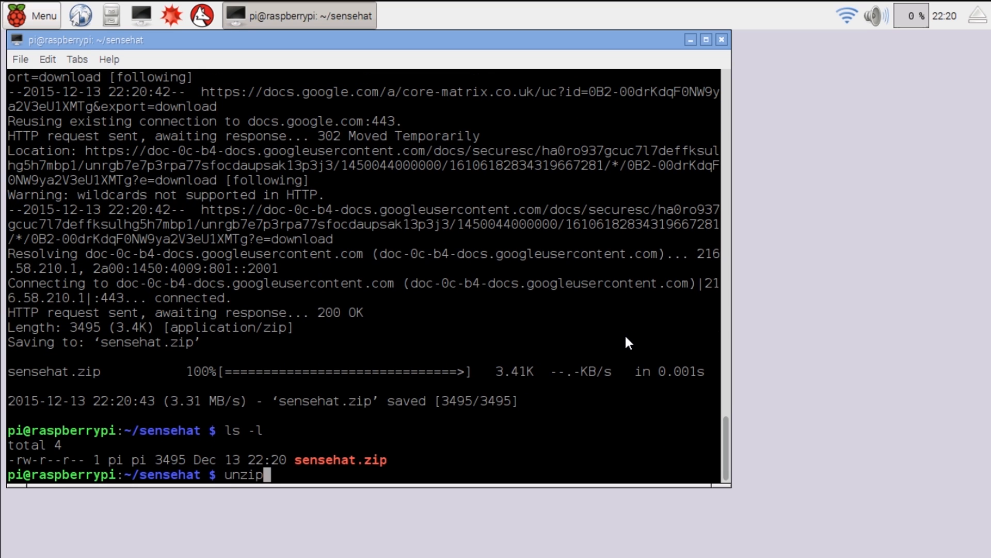
{"action": "type", "text": "sensehat.zip"}
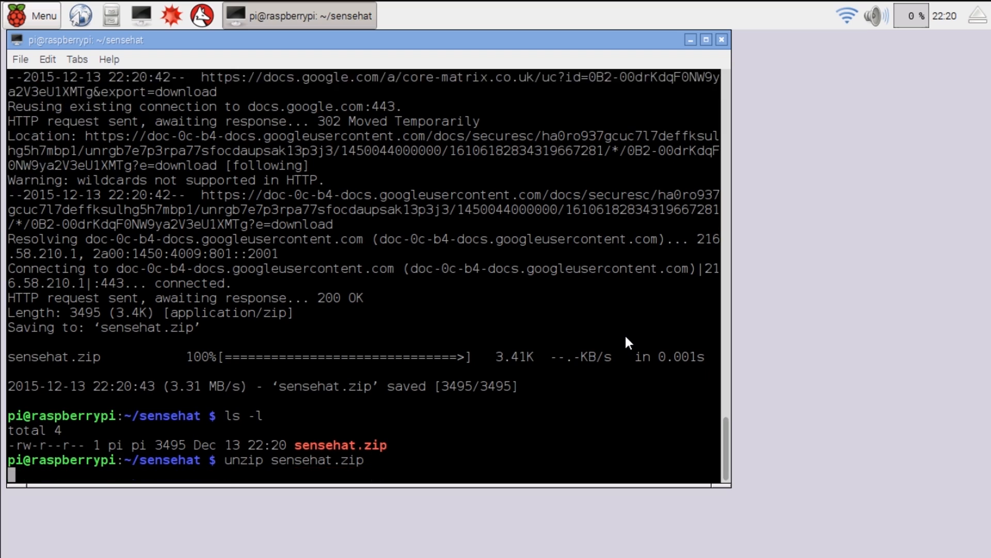
{"action": "key", "text": "Return"}
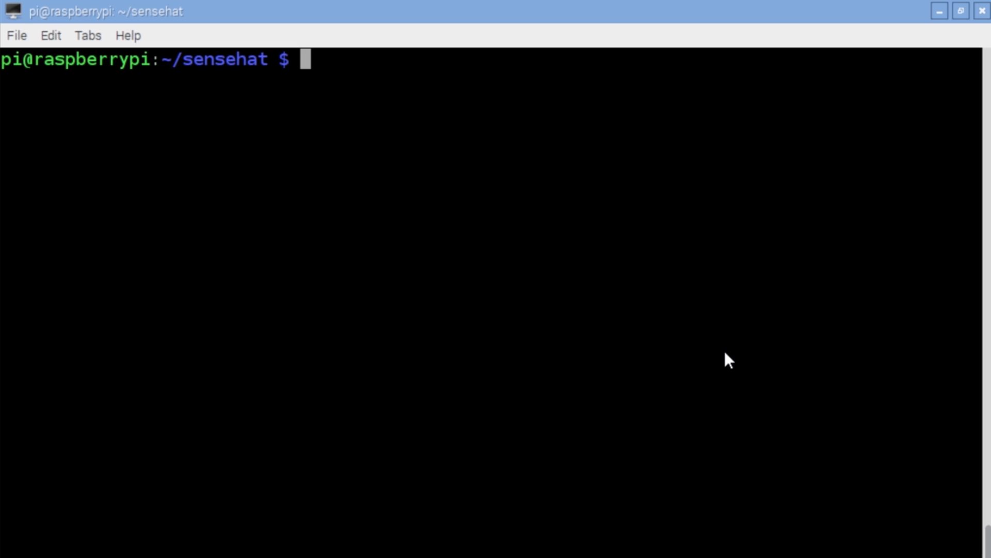
Step: Run 1_text_scroll.py with sudo python
{"action": "type", "text": "sudo"}
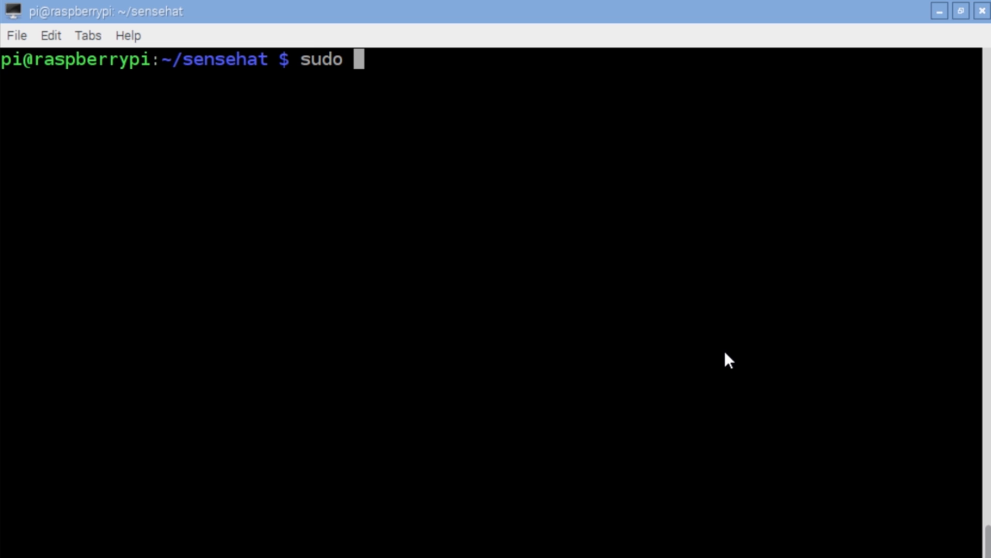
{"action": "type", "text": "python"}
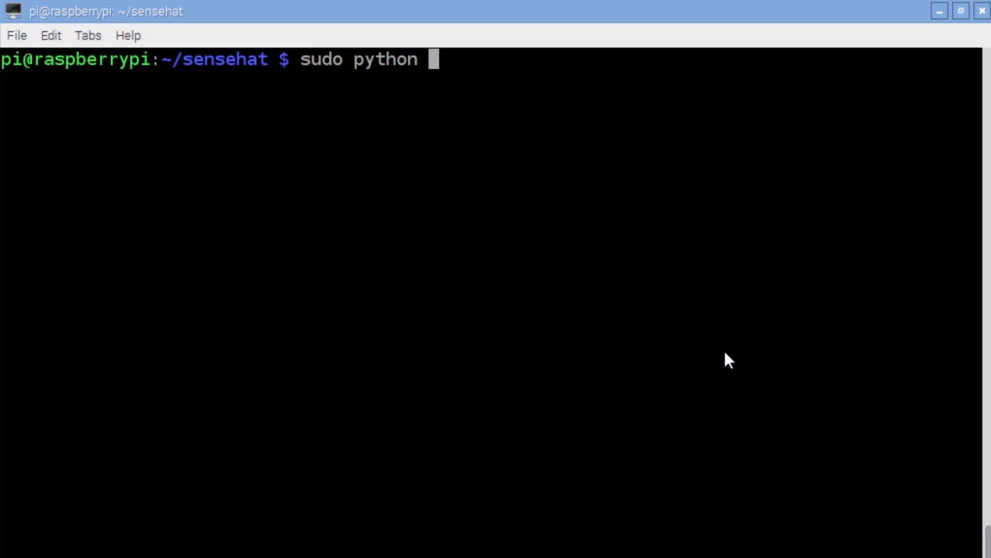
{"action": "type", "text": "1"}
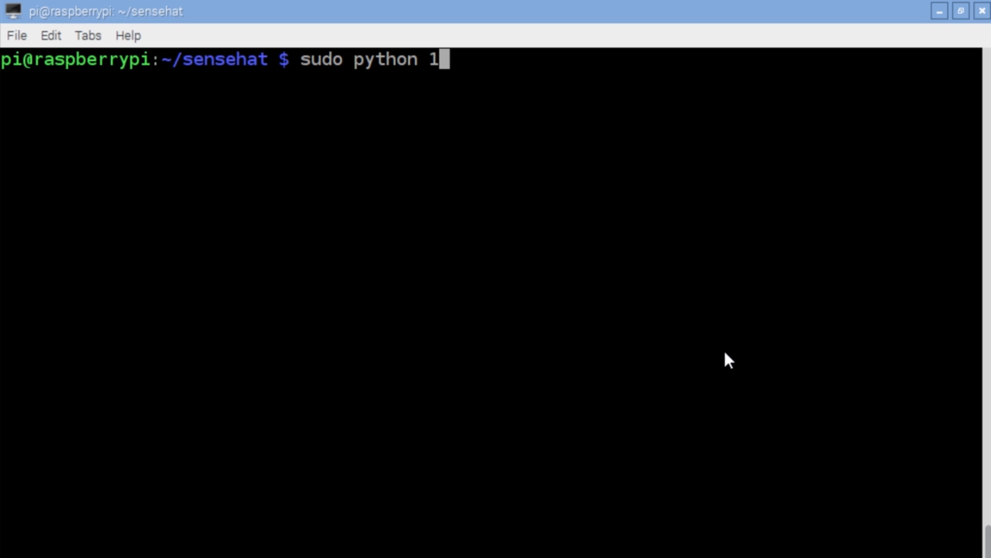
{"action": "type", "text": "_text_scroll.py"}
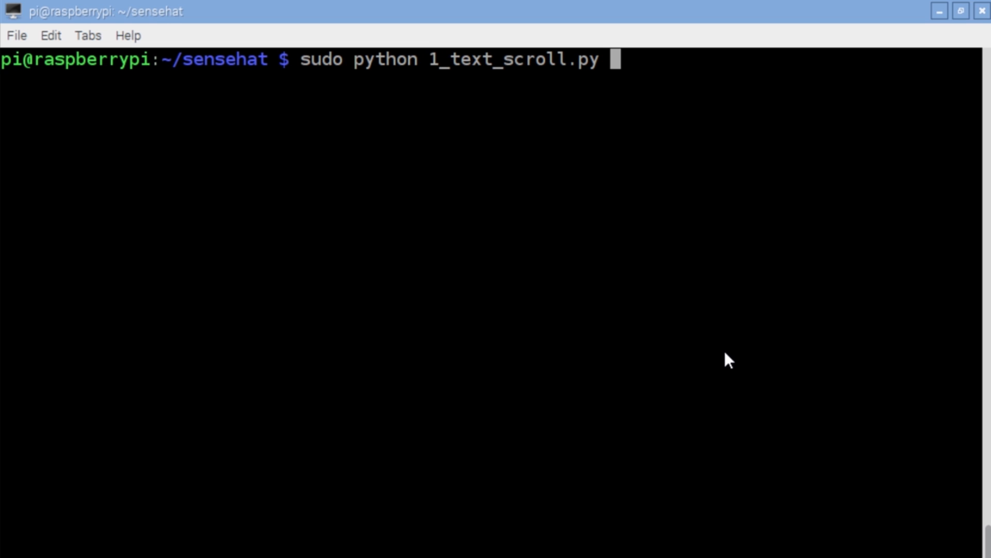
{"action": "key", "text": "Return"}
{"action": "type", "text": "sudo"}
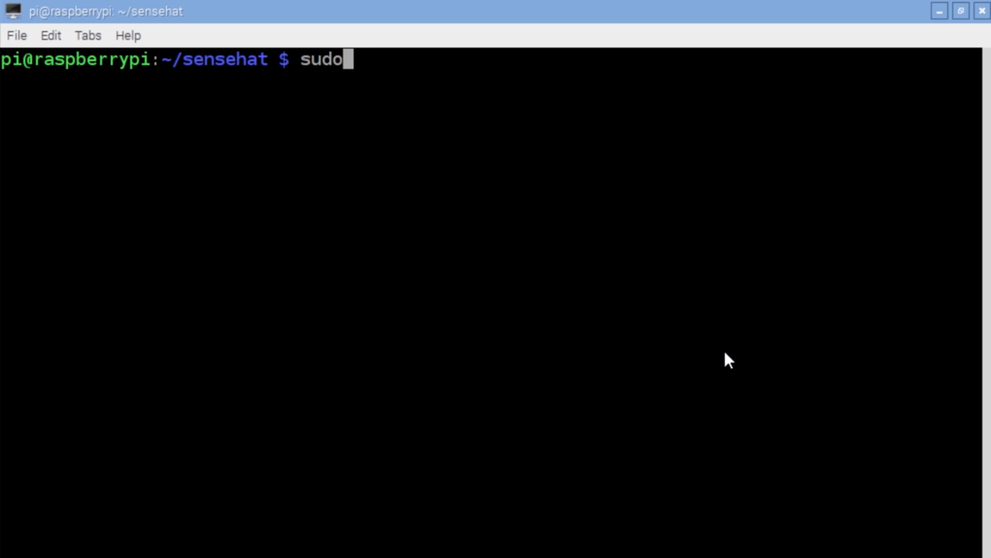
Step: Run 2_text_scroll_180.py, 3_text_1_by_1.py and 4_picture.py with sudo python in turn
{"action": "type", "text": "python 2"}
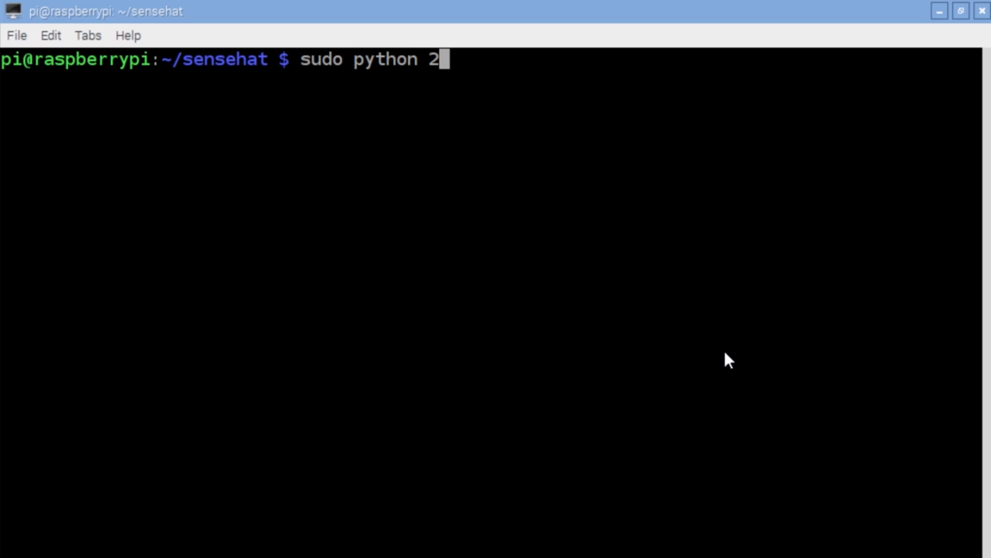
{"action": "type", "text": "_text_scroll_180.py"}
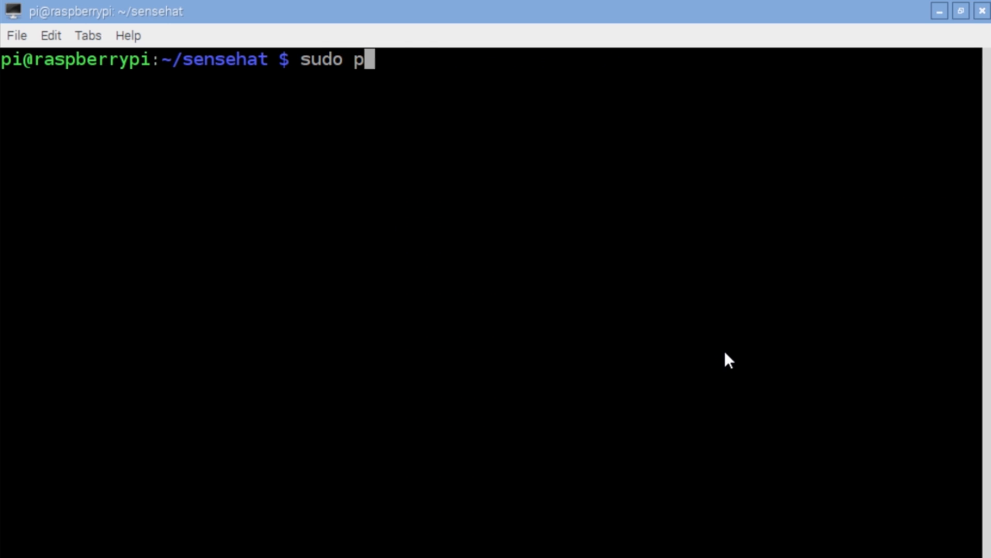
{"action": "type", "text": "ython"}
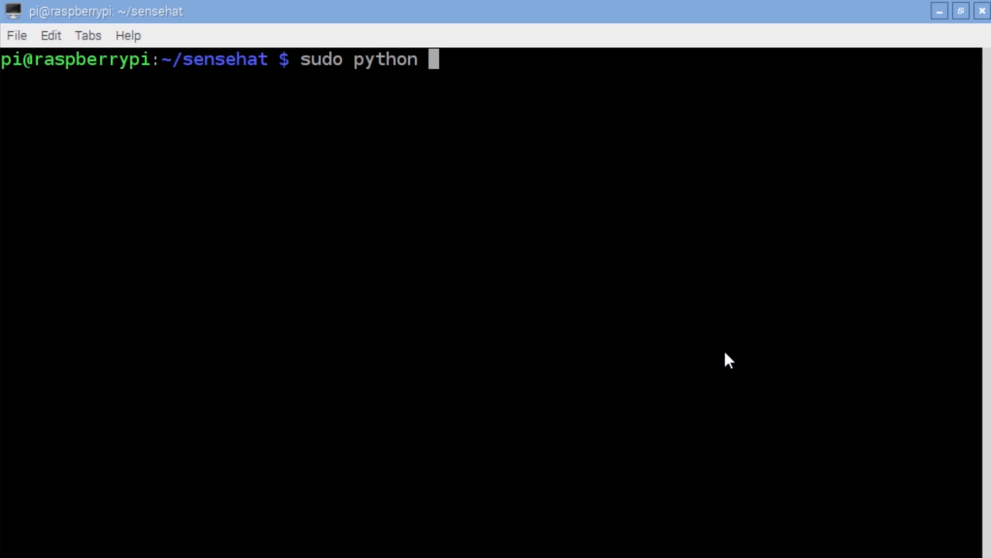
{"action": "type", "text": "3_text_1_by_1.py"}
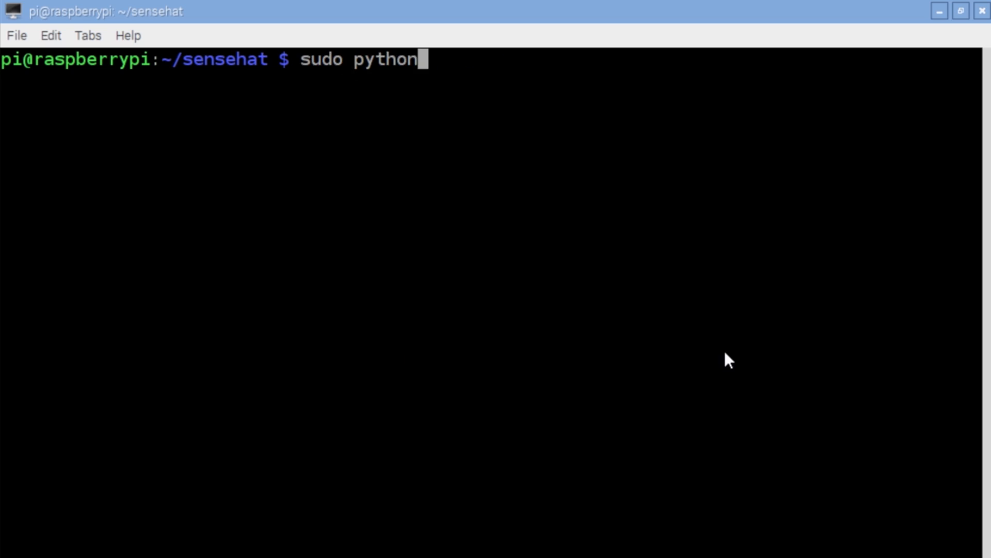
{"action": "type", "text": "4_picture.py"}
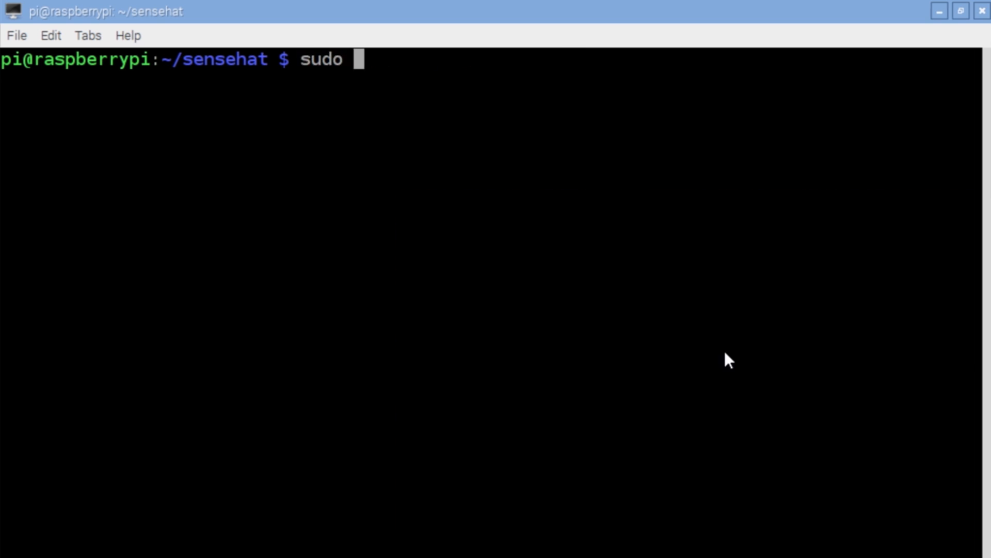
{"action": "type", "text": "python 5"}
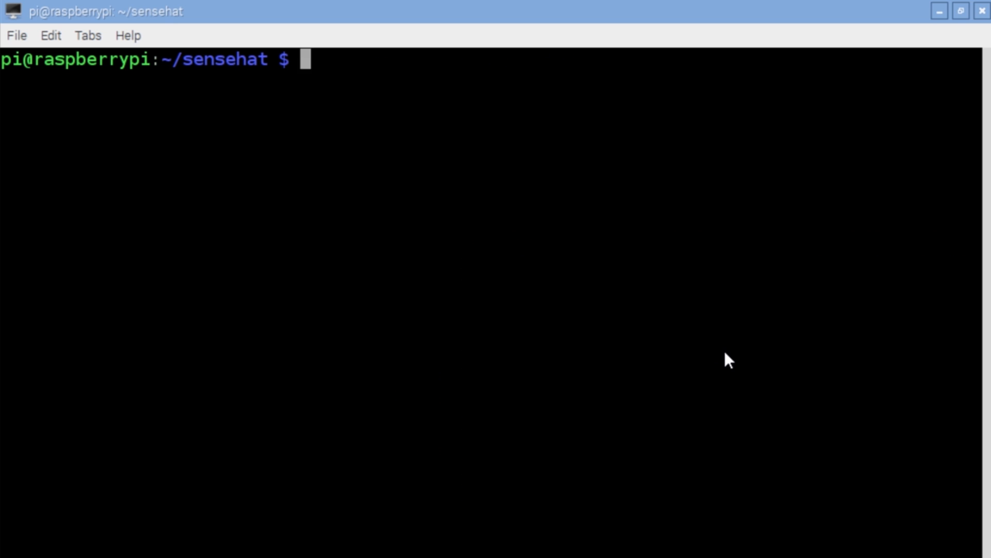
Step: Run script 6, then 7_accelerometer.py and watch its x, y, z readings
{"action": "type", "text": "sudo"}
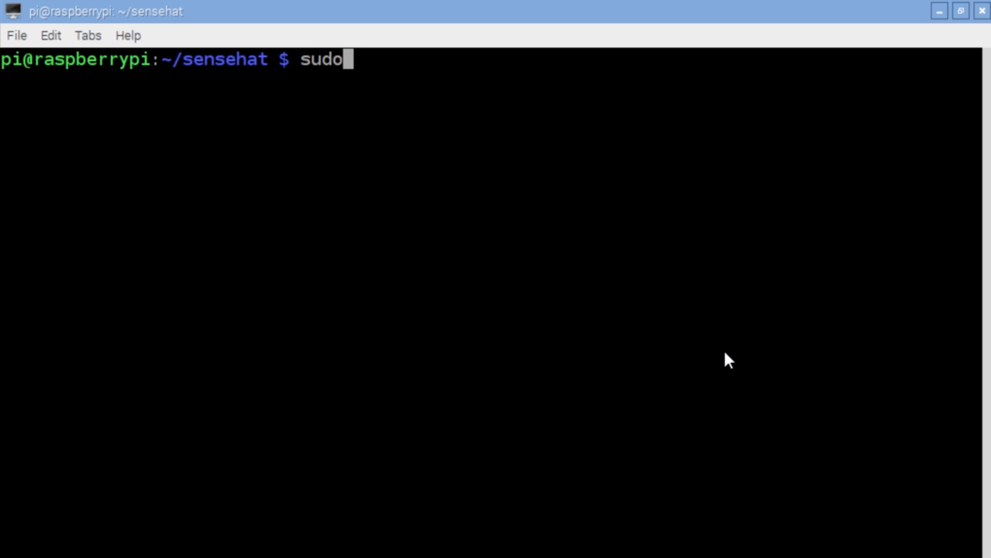
{"action": "type", "text": "python 6"}
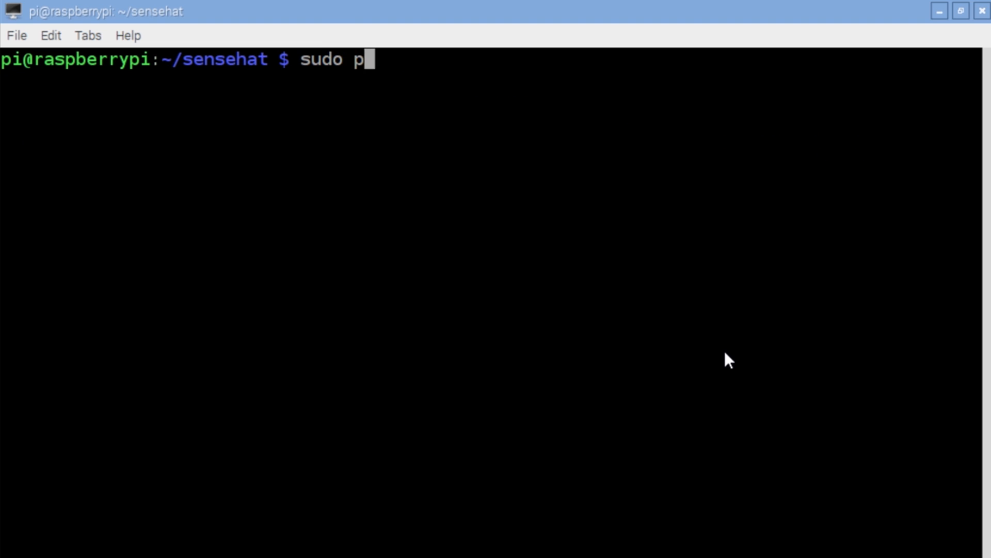
{"action": "type", "text": "ython 7_accelerometer.py"}
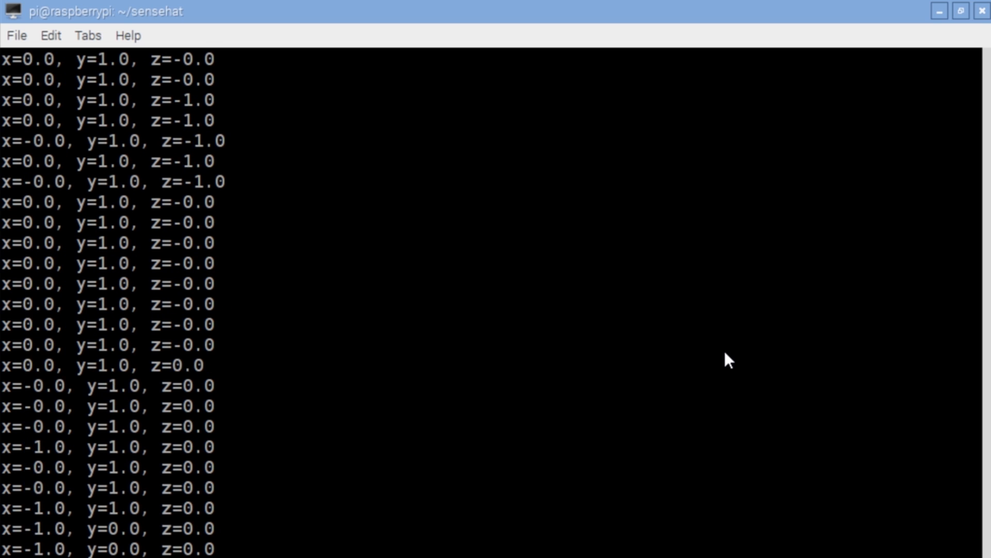
{"action": "type", "text": "sudo python"}
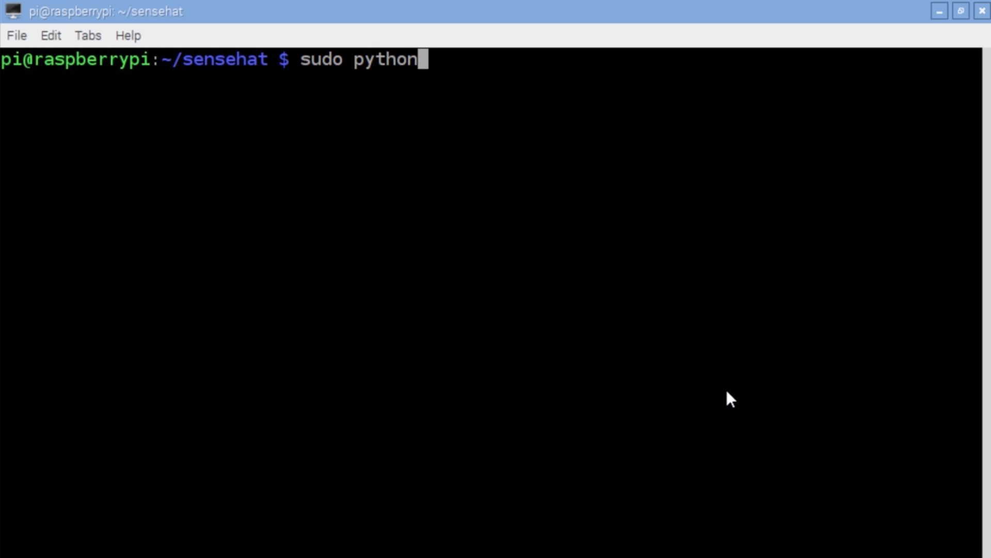
Step: Run 8_accelerometer_screen.py, then 9_temperature.py with sudo python
{"action": "type", "text": "8_accelerometer_screen.py"}
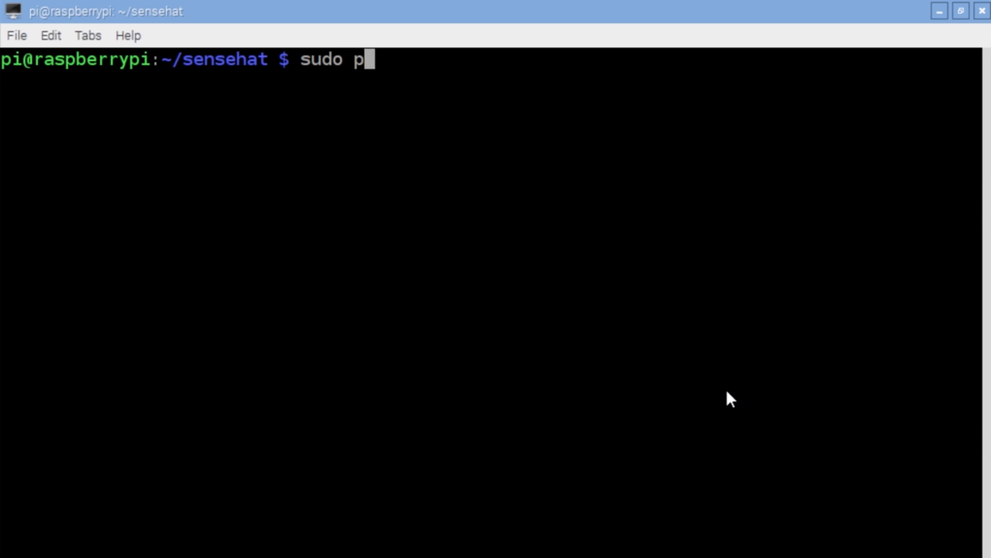
{"action": "type", "text": "ython"}
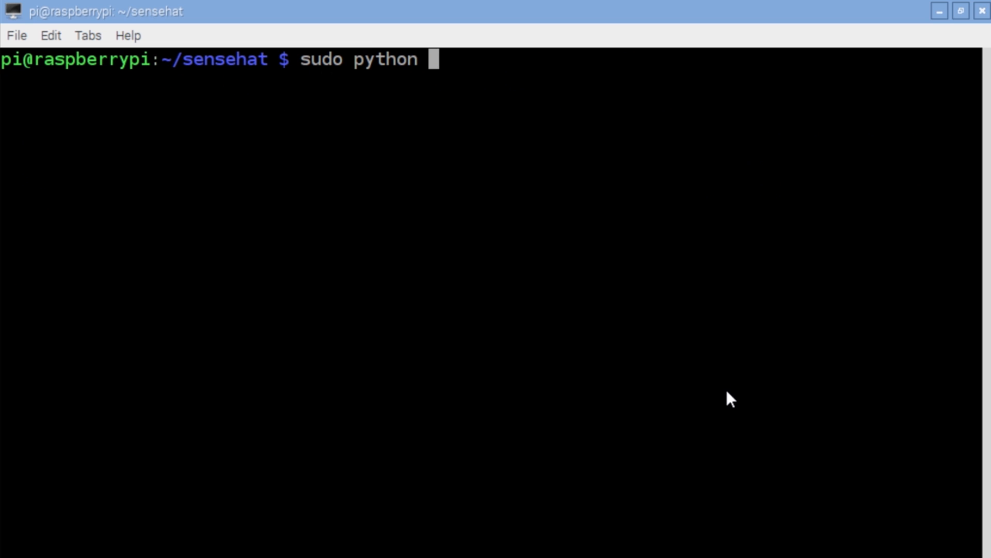
{"action": "type", "text": "9_temperature.py"}
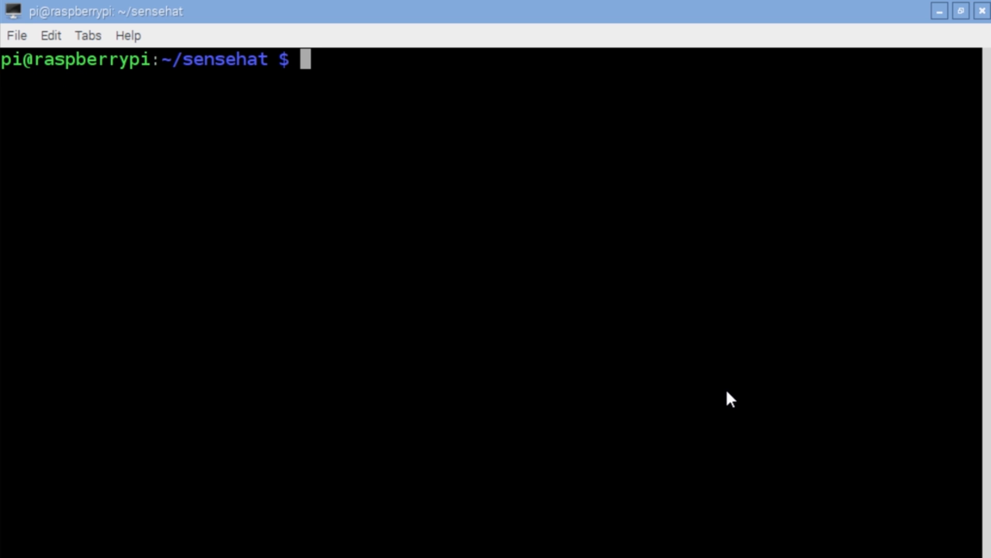
{"action": "type", "text": "sudo pyth"}
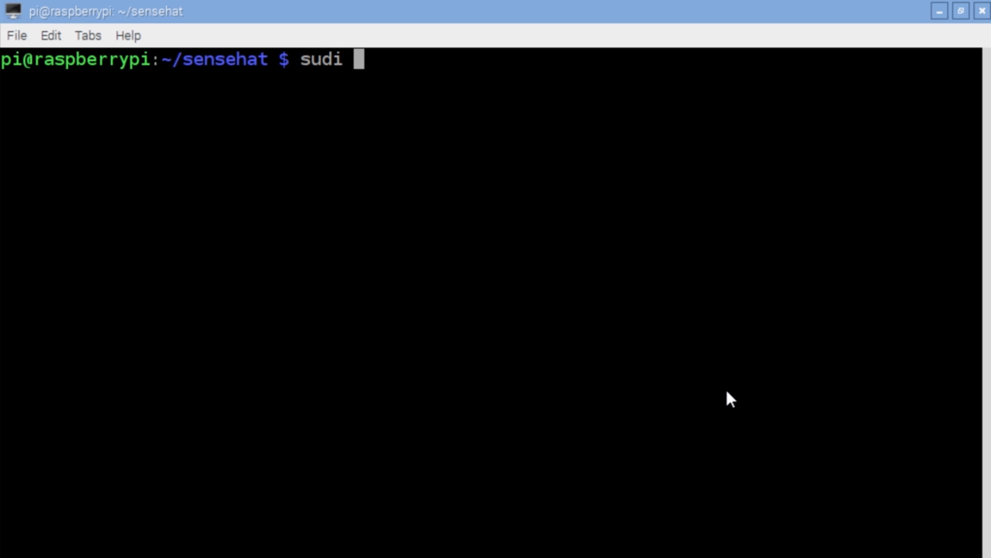
Step: Run 12_joystick_raw.py and scroll through its mouse and key event output
{"action": "type", "text": "sudo pyth"}
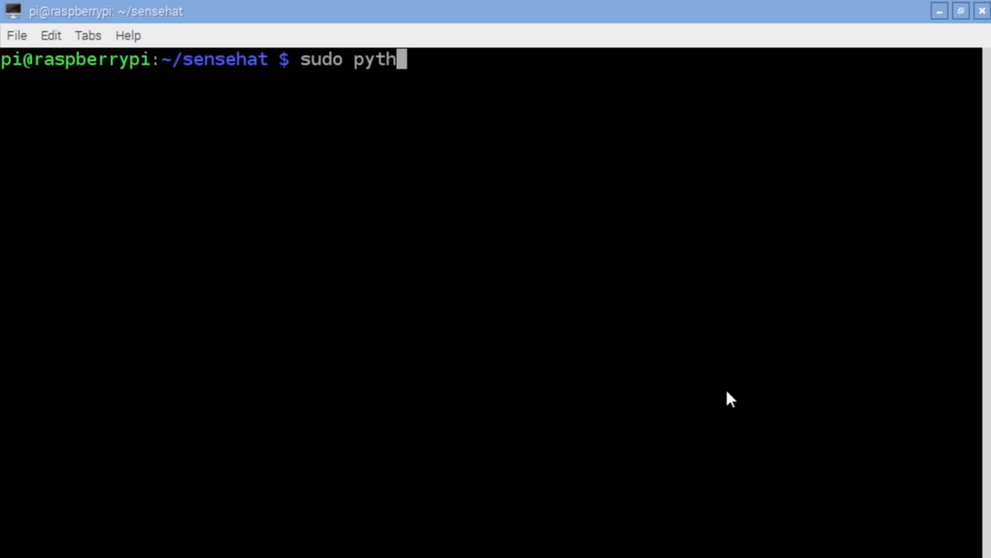
{"action": "type", "text": "on"}
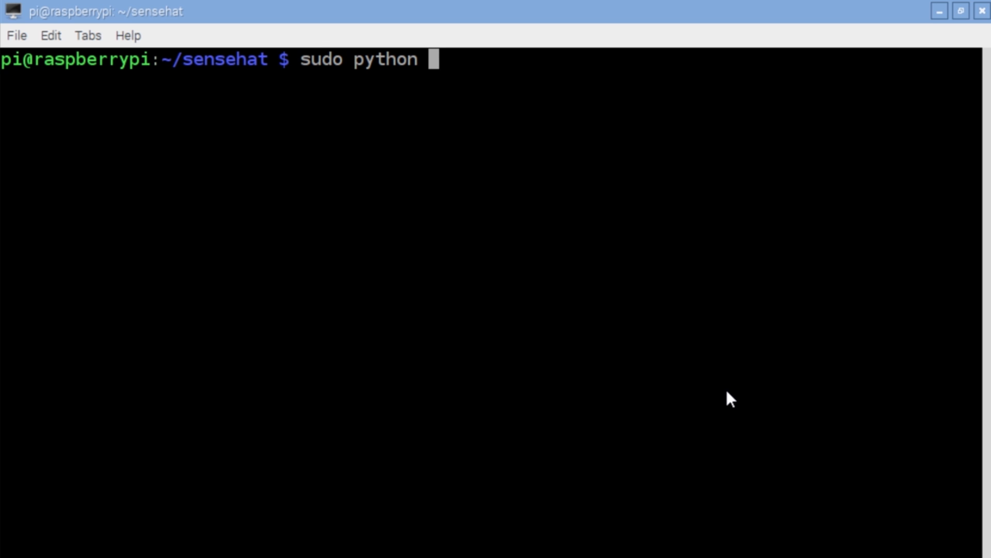
{"action": "type", "text": "12_joystick_raw.py"}
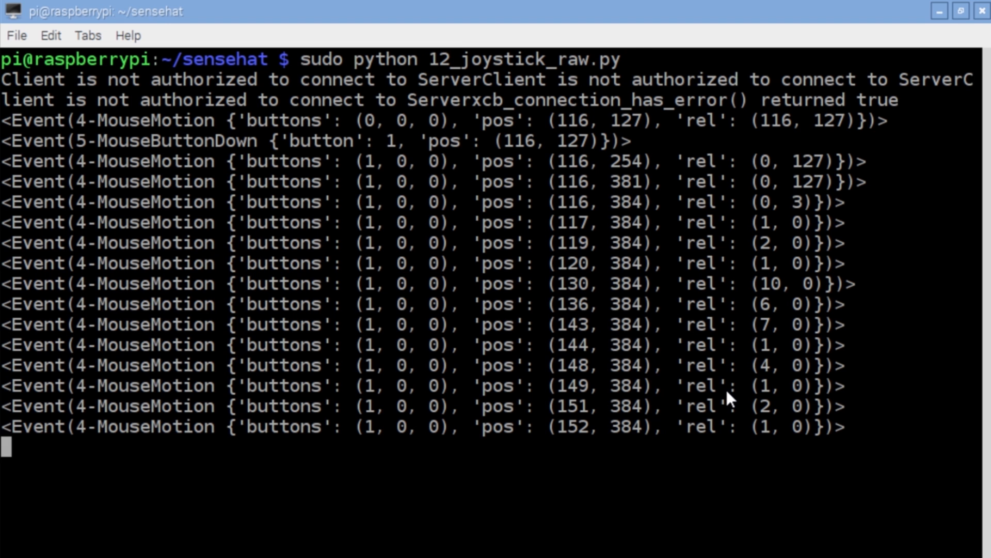
{"action": "scroll", "scroll_direction": "down", "scroll_amount": 3}
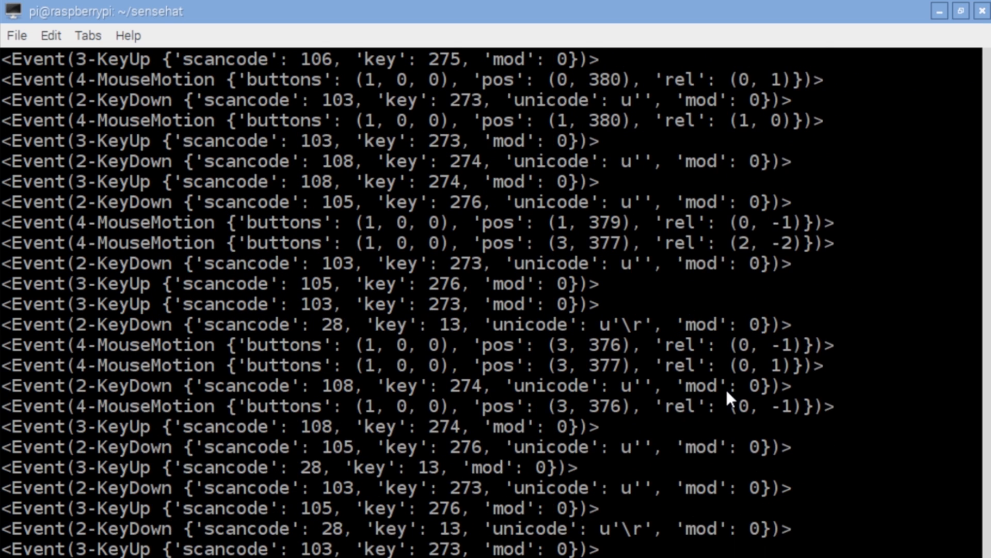
{"action": "scroll", "scroll_direction": "down", "scroll_amount": 3}
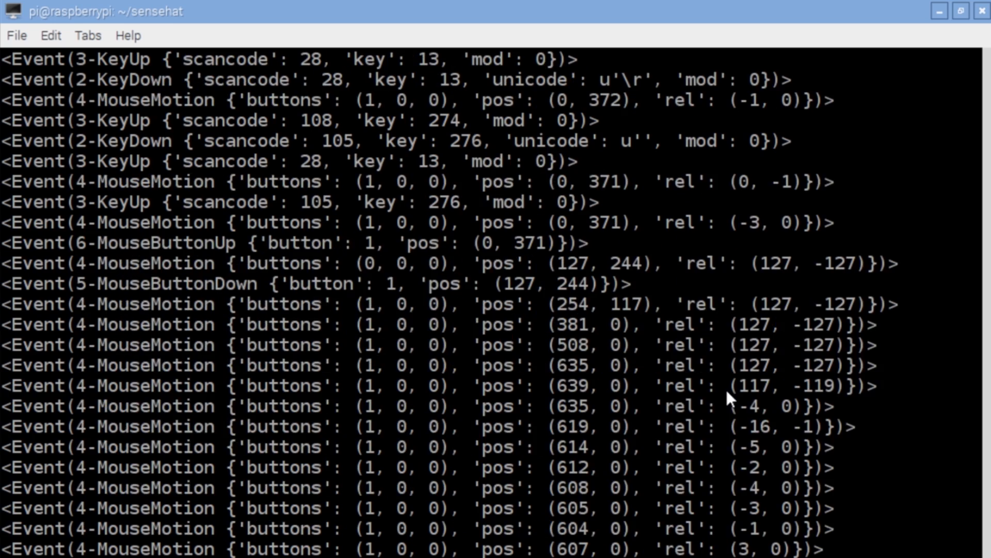
{"action": "type", "text": "sudo python 13_"}
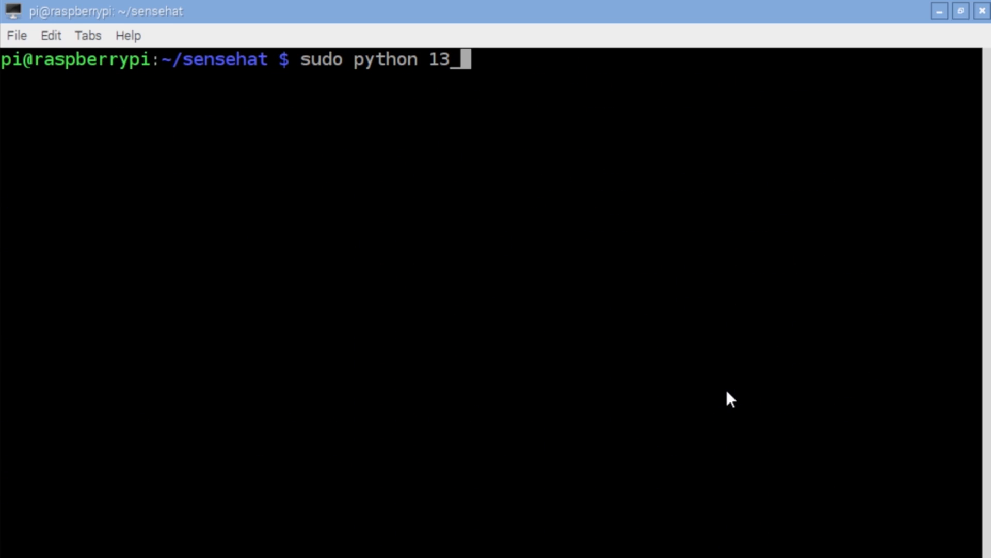